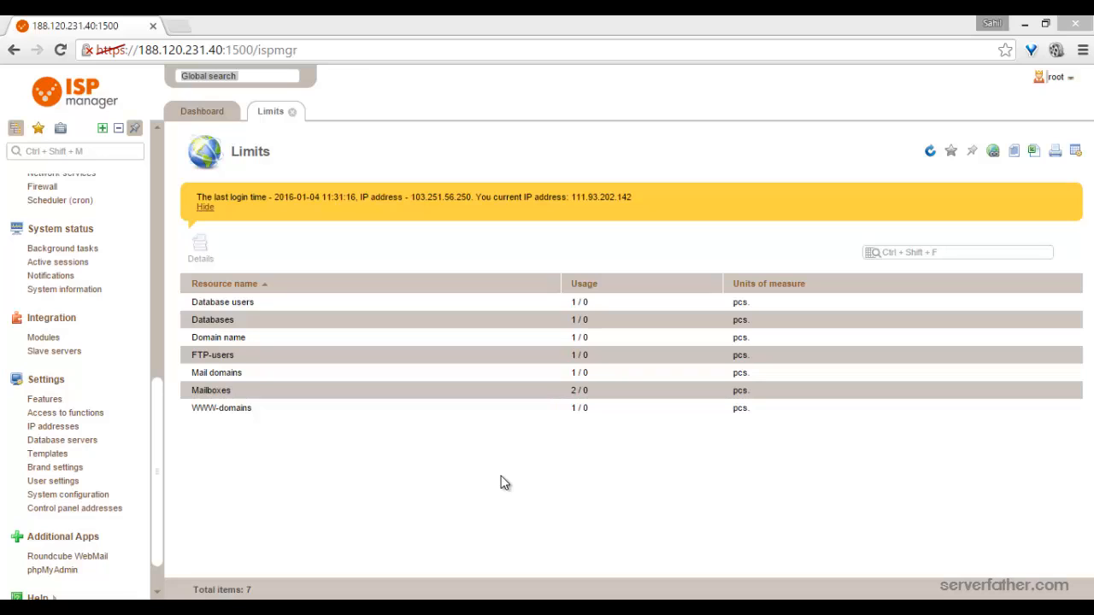
pyautogui.moveTo(444, 523)
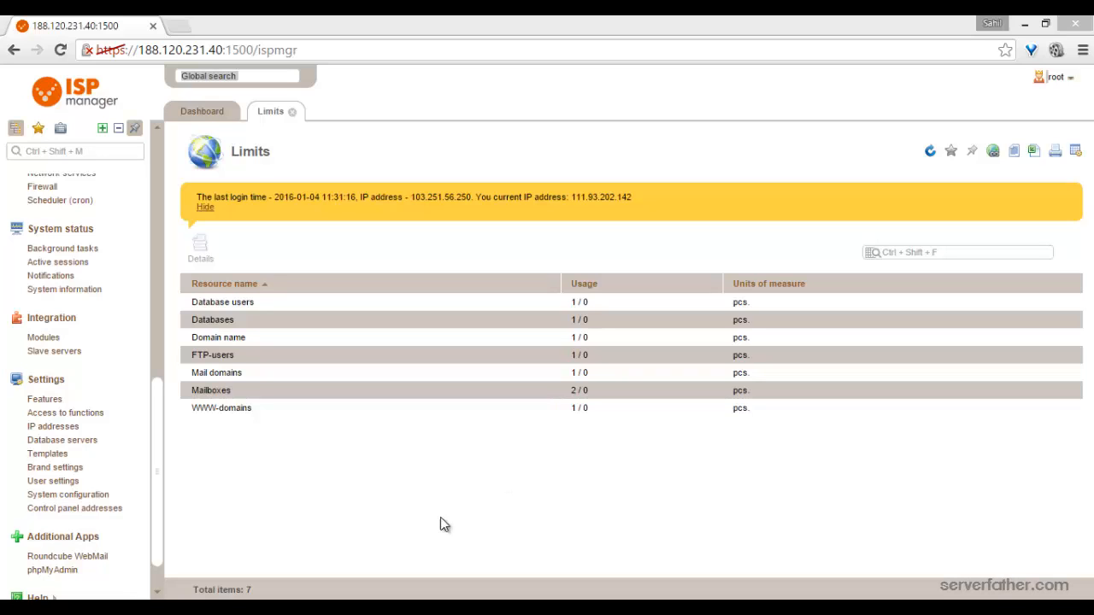
pyautogui.moveTo(478, 505)
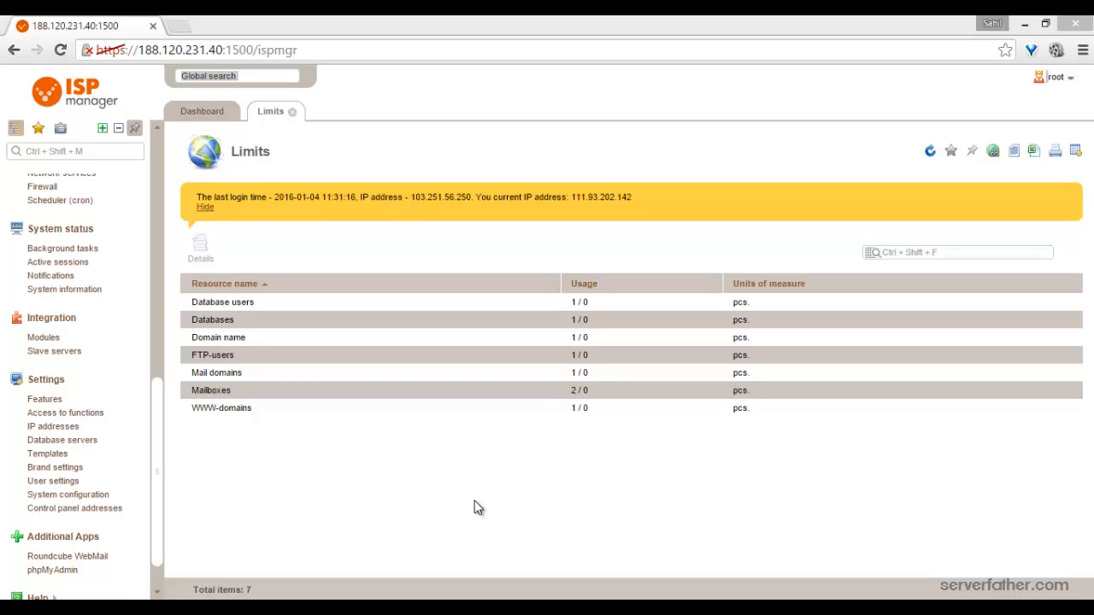
pyautogui.moveTo(471, 509)
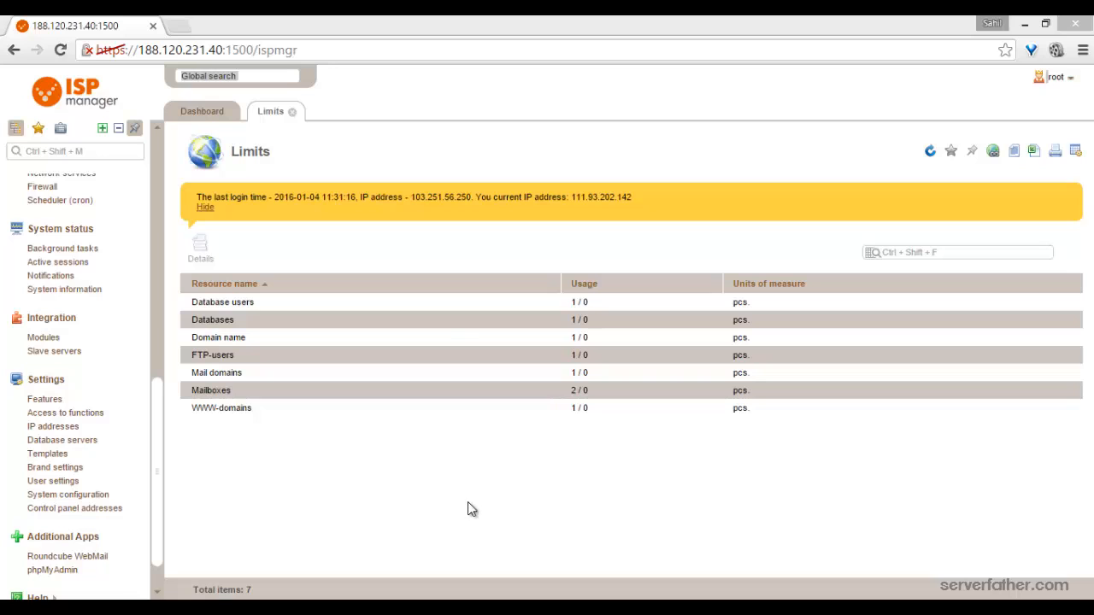
pyautogui.moveTo(95, 419)
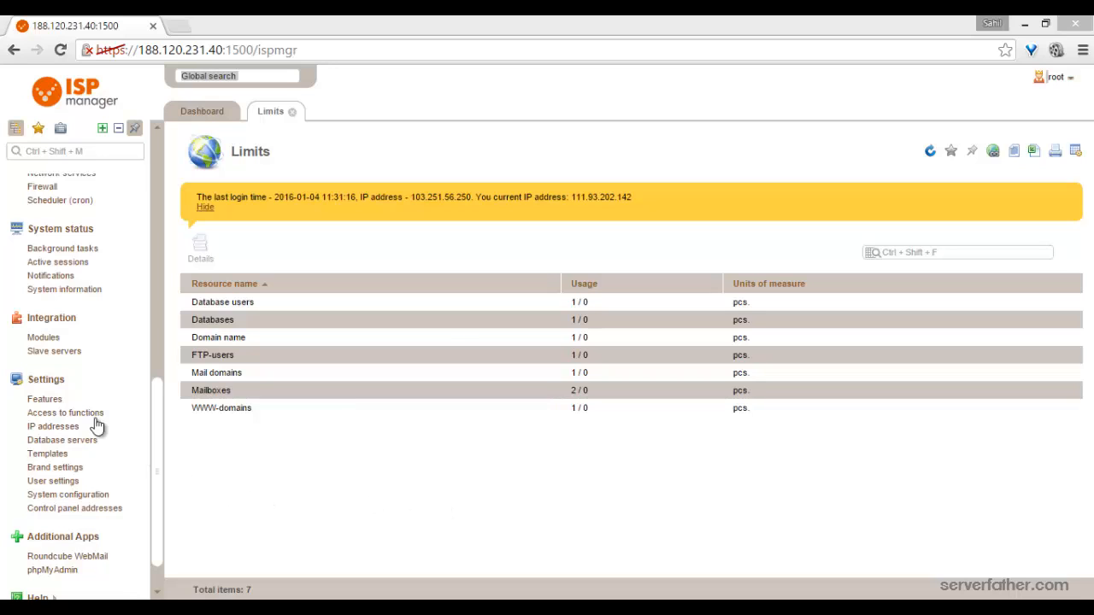
pyautogui.moveTo(45, 400)
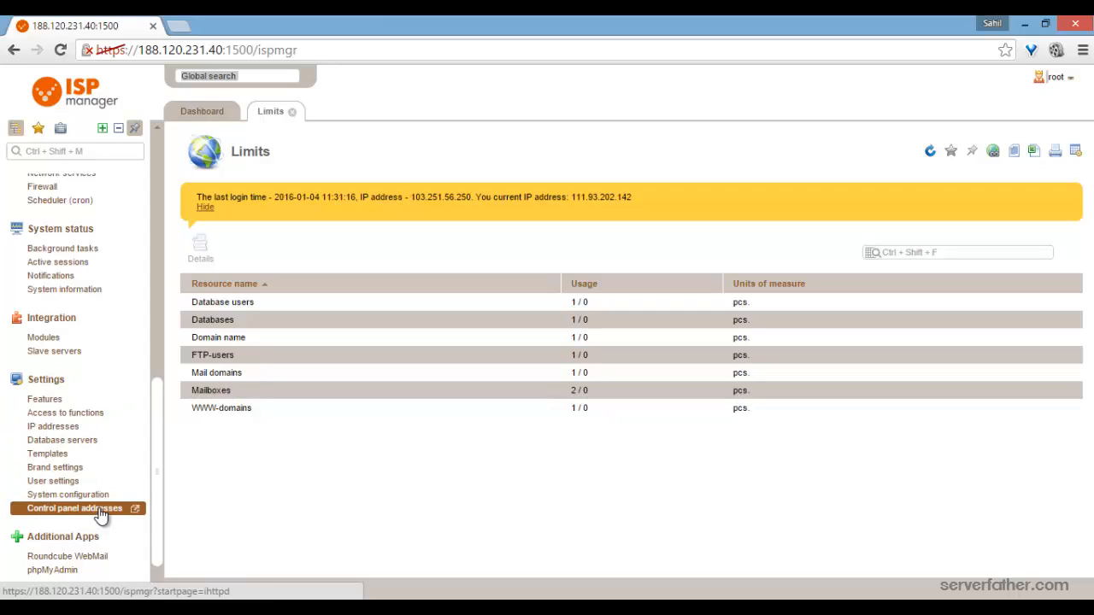
# Show the Control panel addresses list with the 188.120.231.40 entry.
pyautogui.click(76, 507)
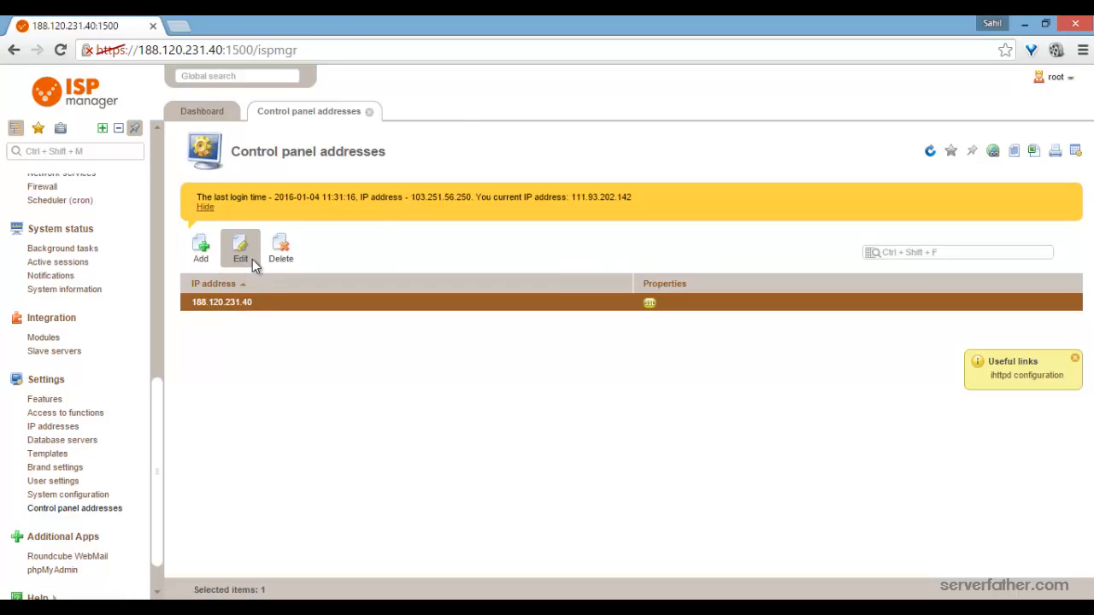
# Edit the 188.120.231.40 address to use port 1500 and save it.
pyautogui.click(239, 247)
pyautogui.write('1')
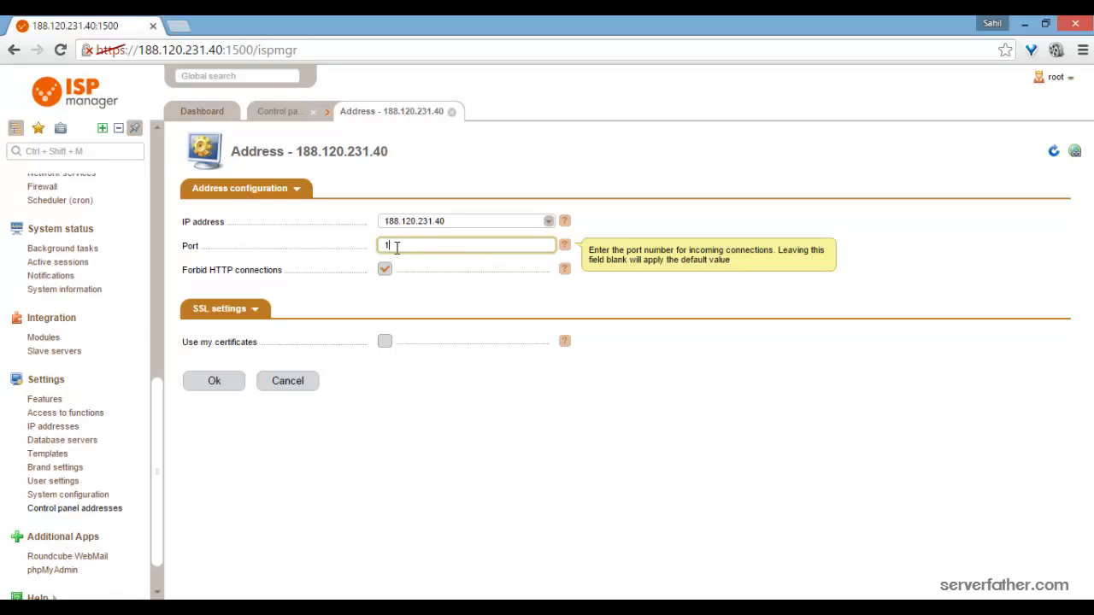
pyautogui.write('500')
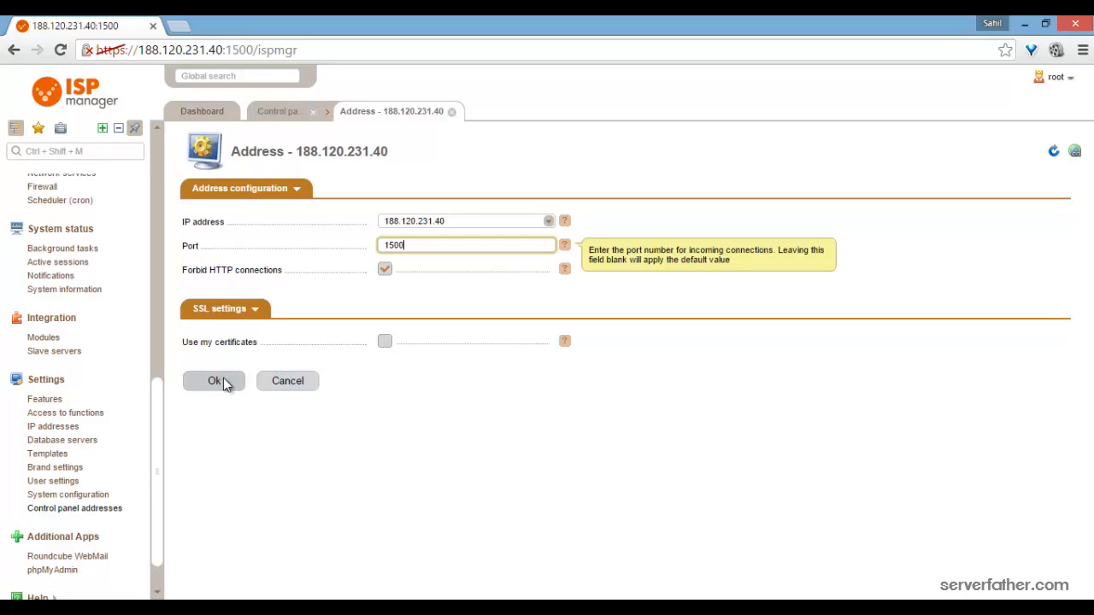
pyautogui.click(213, 379)
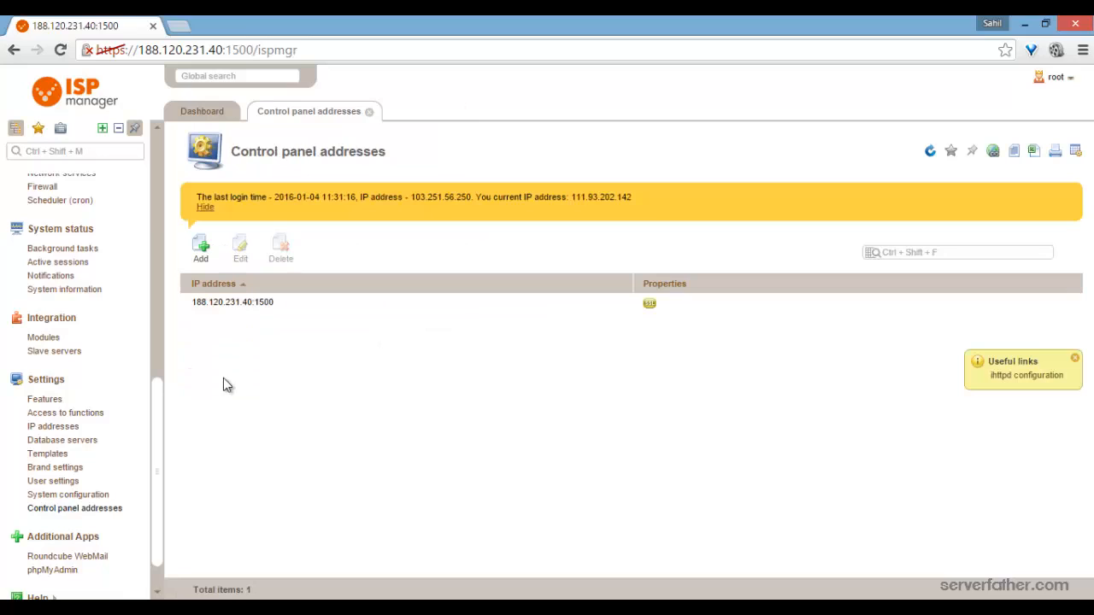
pyautogui.moveTo(765, 578)
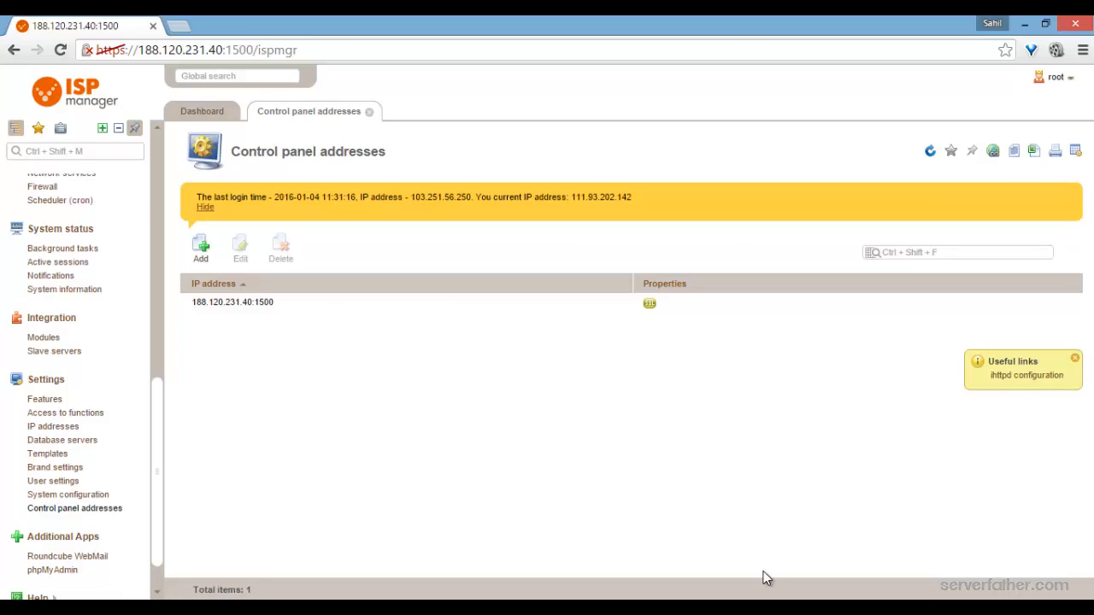